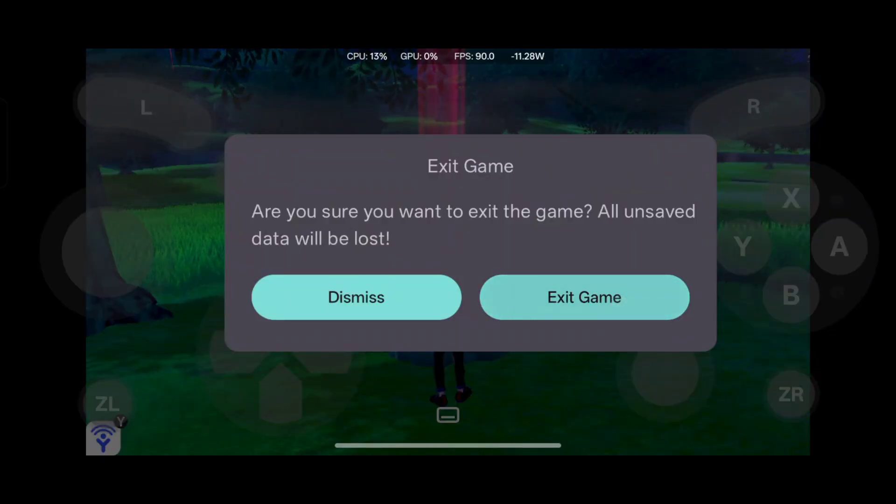
- Confirm Exit Game to quit the running game and return to the Kenjinx library
{"action": "left_click", "coordinate": [584, 297]}
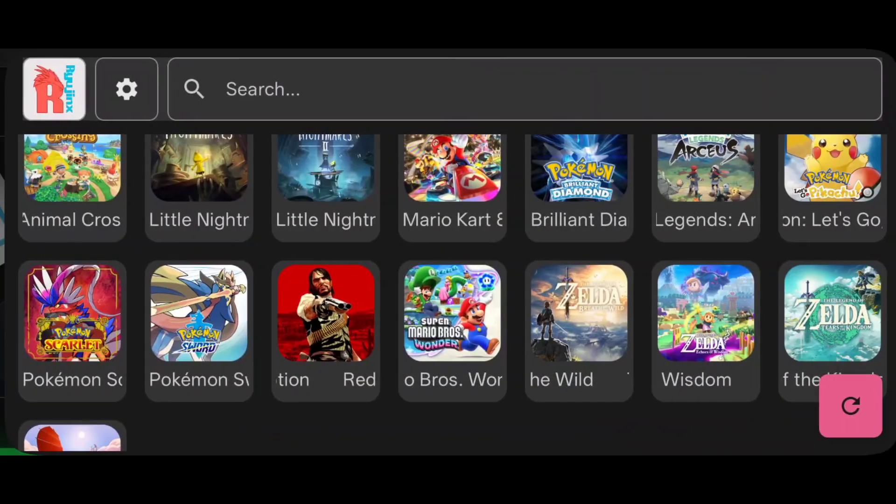
- Open Kenjinx's data folder from Settings in the Files app
{"action": "left_click", "coordinate": [125, 89]}
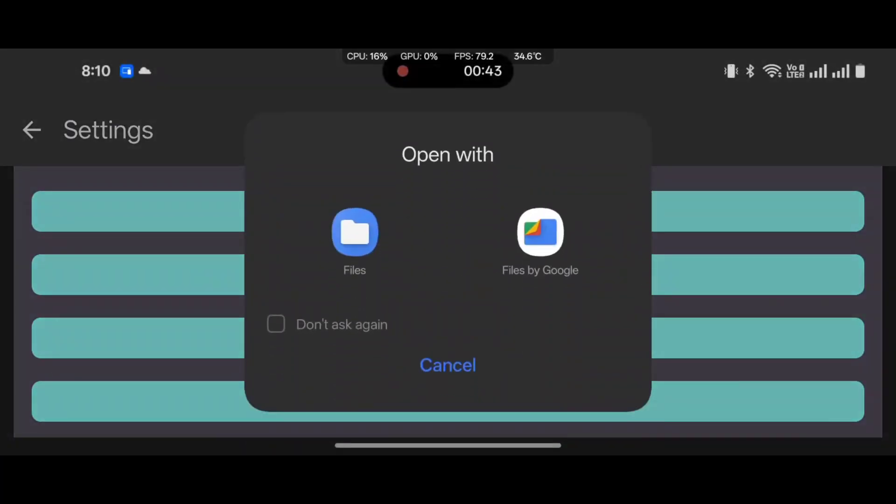
{"action": "left_click", "coordinate": [539, 234]}
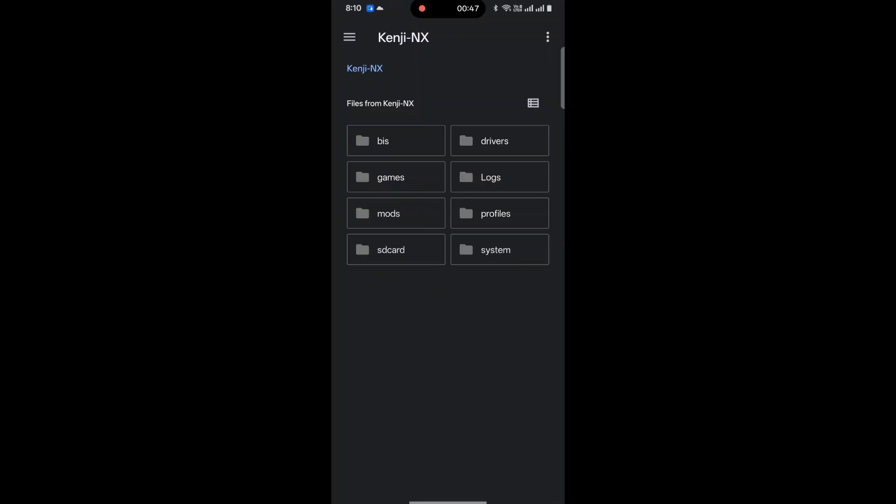
- Browse Files to Kenji-NX > sdcard > atmosphere > contents
{"action": "left_click", "coordinate": [349, 37]}
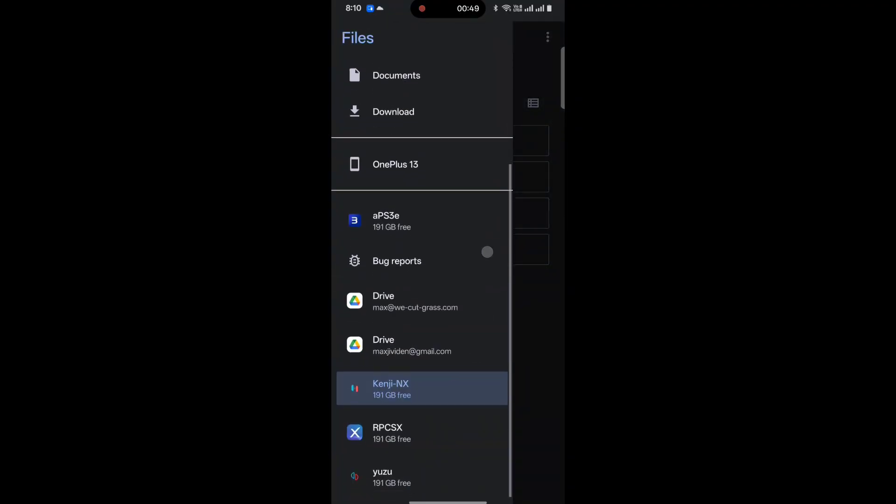
{"action": "left_click", "coordinate": [422, 388]}
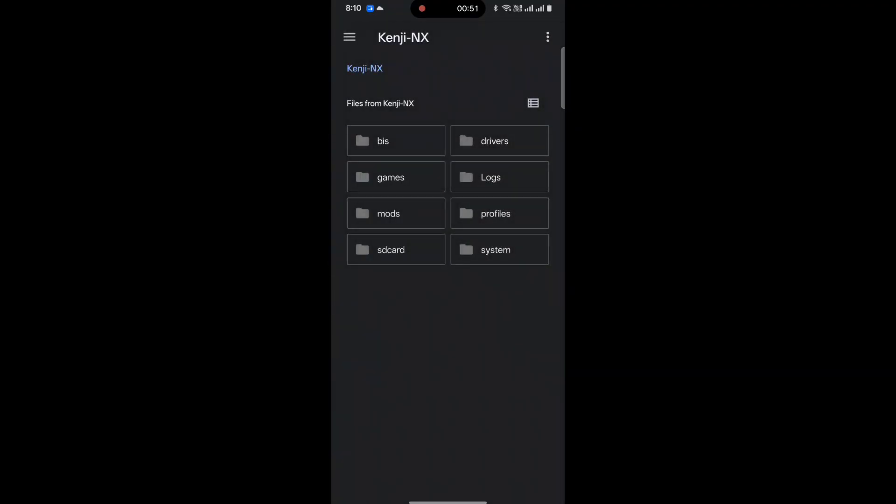
{"action": "left_click", "coordinate": [390, 249]}
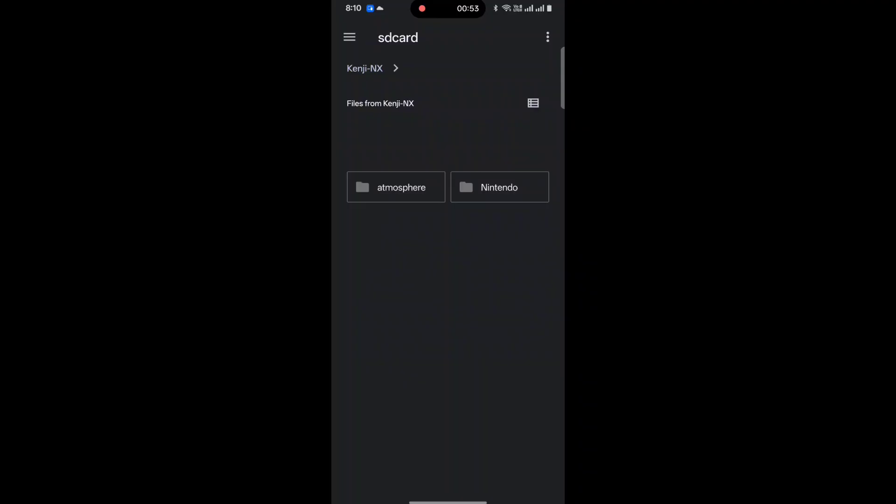
{"action": "left_click", "coordinate": [397, 187]}
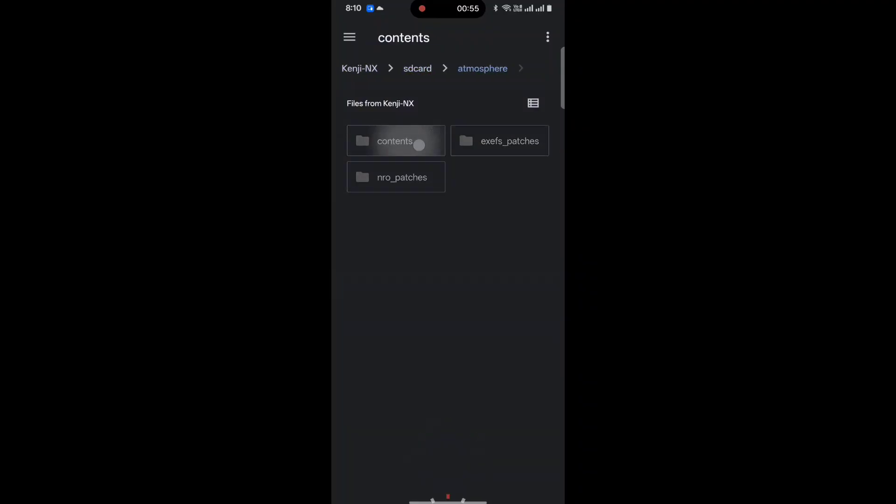
{"action": "left_click", "coordinate": [547, 38]}
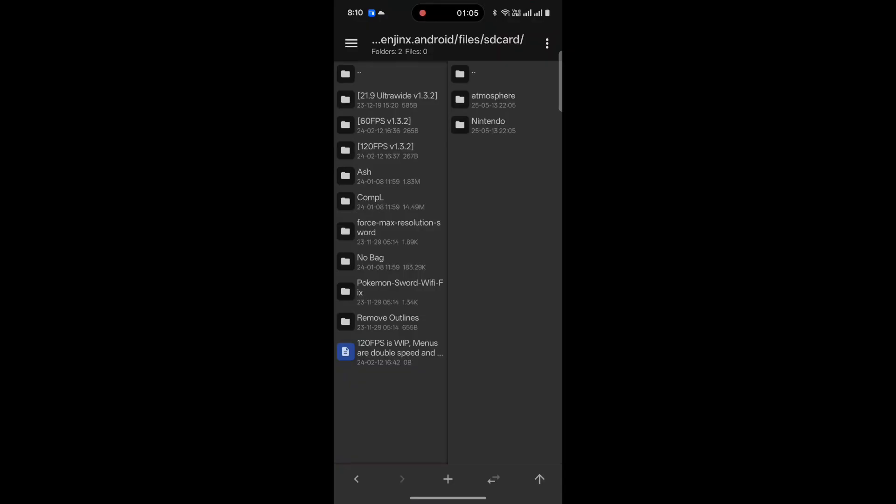
- Create a folder named 0100ABF008968000 in atmosphere/contents by pasting the title ID
{"action": "left_click", "coordinate": [463, 75]}
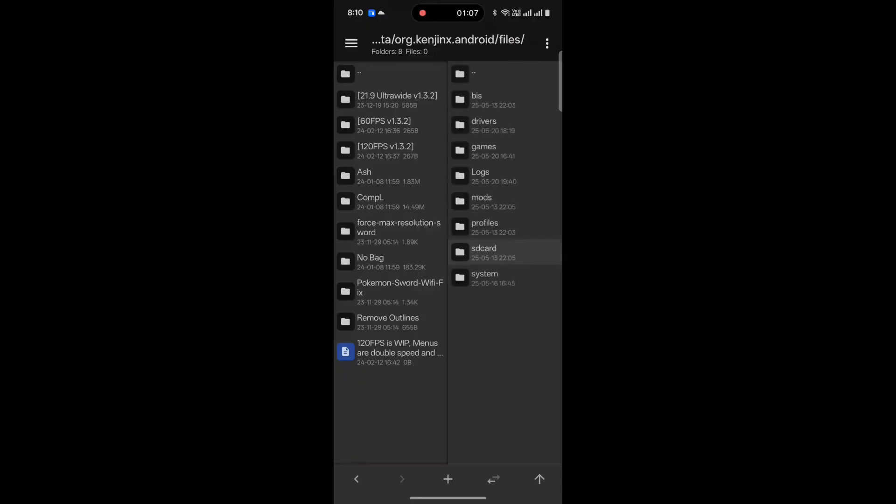
{"action": "left_click", "coordinate": [484, 252]}
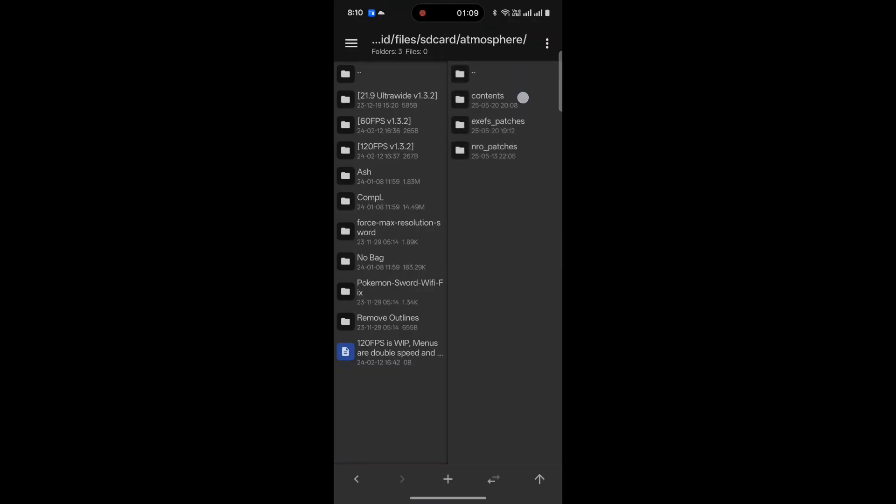
{"action": "left_click", "coordinate": [448, 479]}
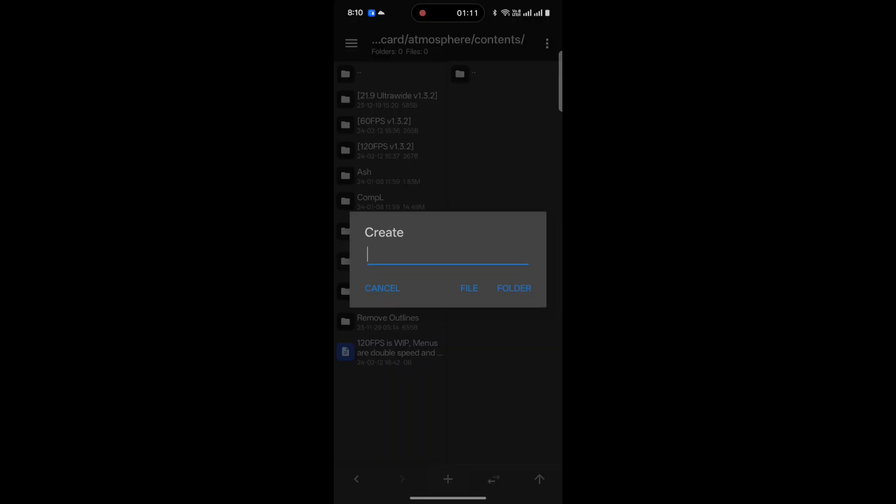
{"action": "left_click", "coordinate": [448, 255]}
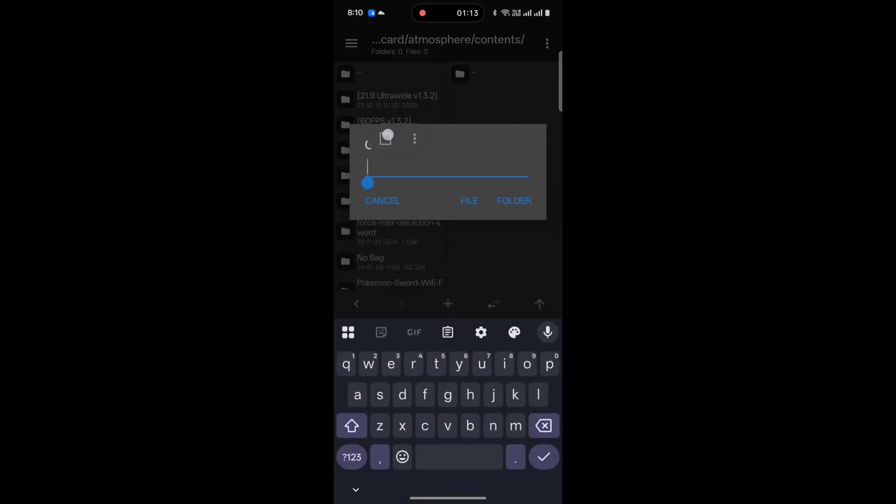
{"action": "left_click", "coordinate": [513, 201]}
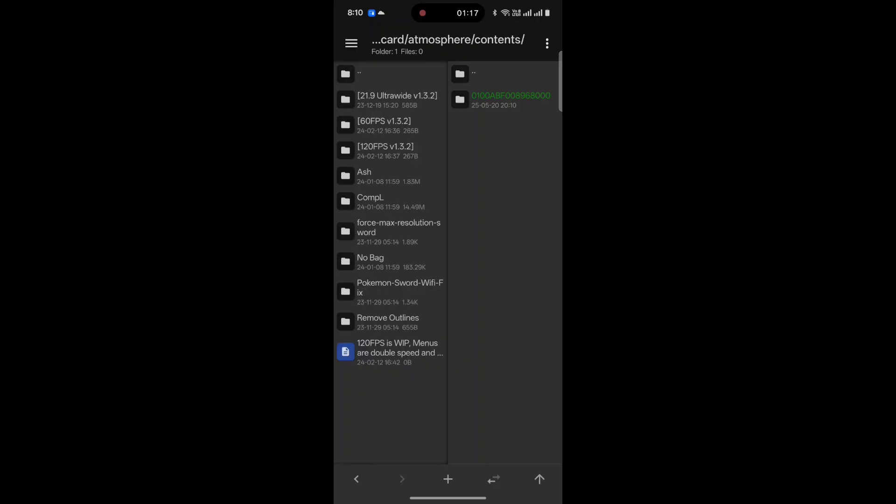
- Extract the No Bag mod from the zip into the 0100ABF008968000 folder
{"action": "left_click", "coordinate": [510, 99]}
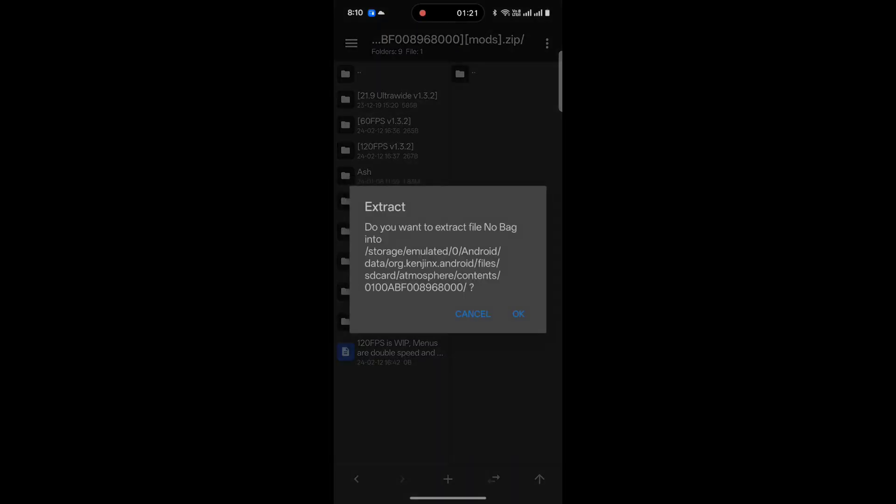
{"action": "left_click", "coordinate": [517, 314]}
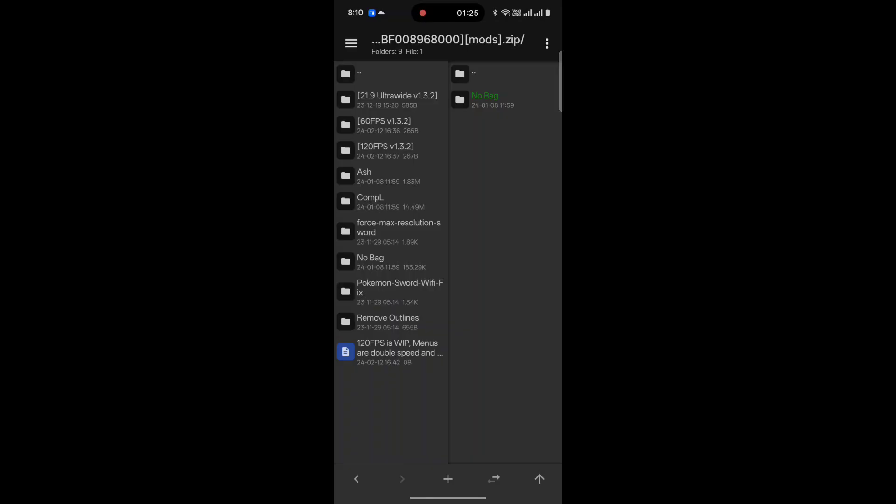
{"action": "left_click", "coordinate": [485, 100]}
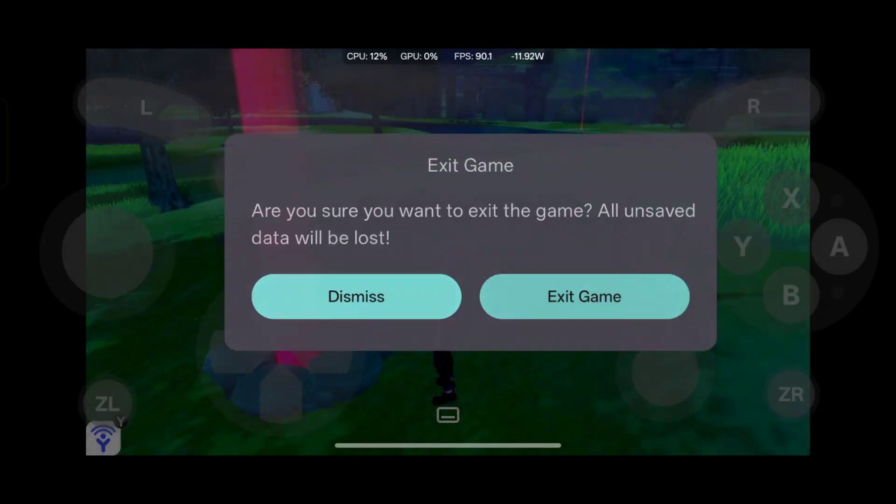
- After testing No Bag in Pokémon Sword, confirm Exit Game to return to the library
{"action": "left_click", "coordinate": [584, 296]}
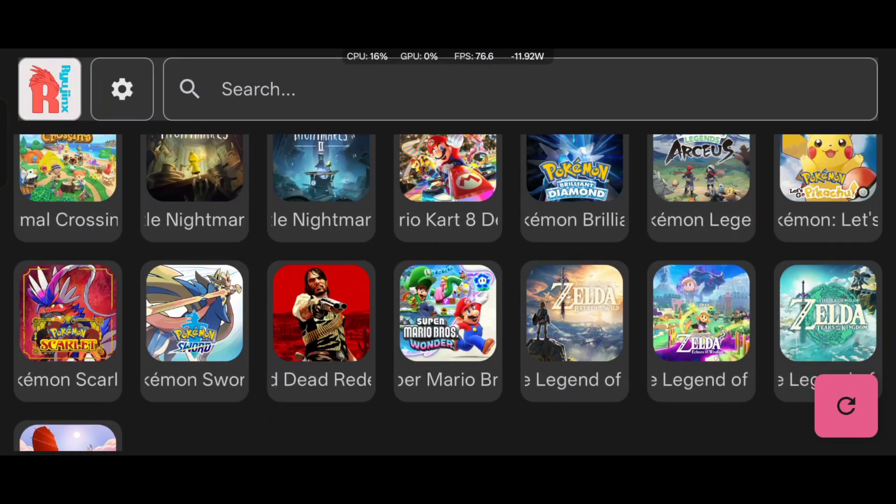